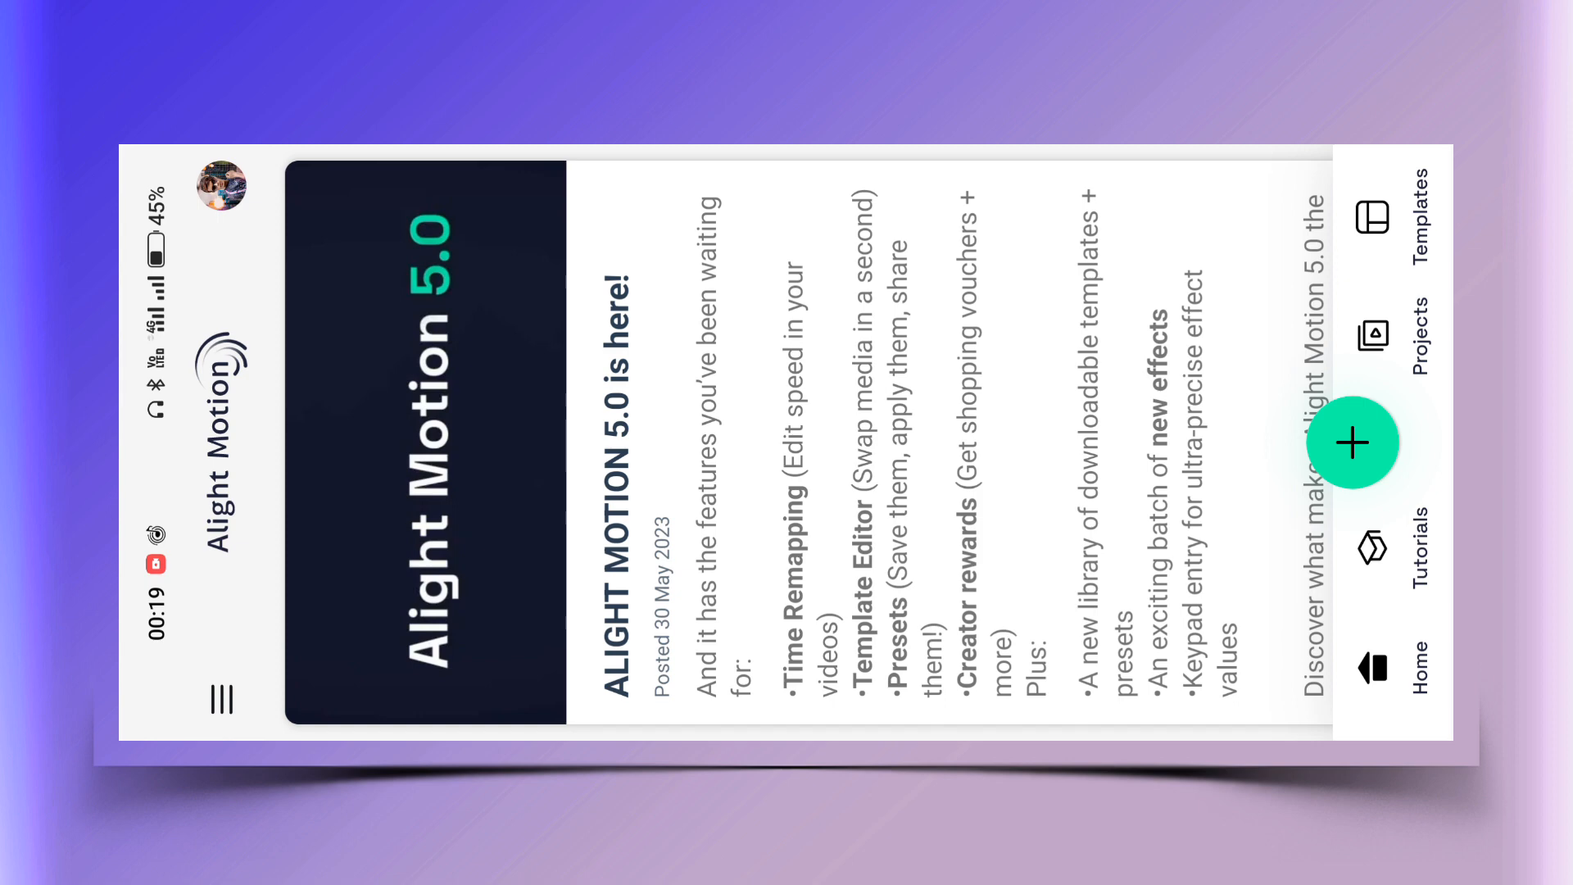
Create a new blank 9:16, 1080p project.
{"action": "left_click", "coordinate": [1350, 442]}
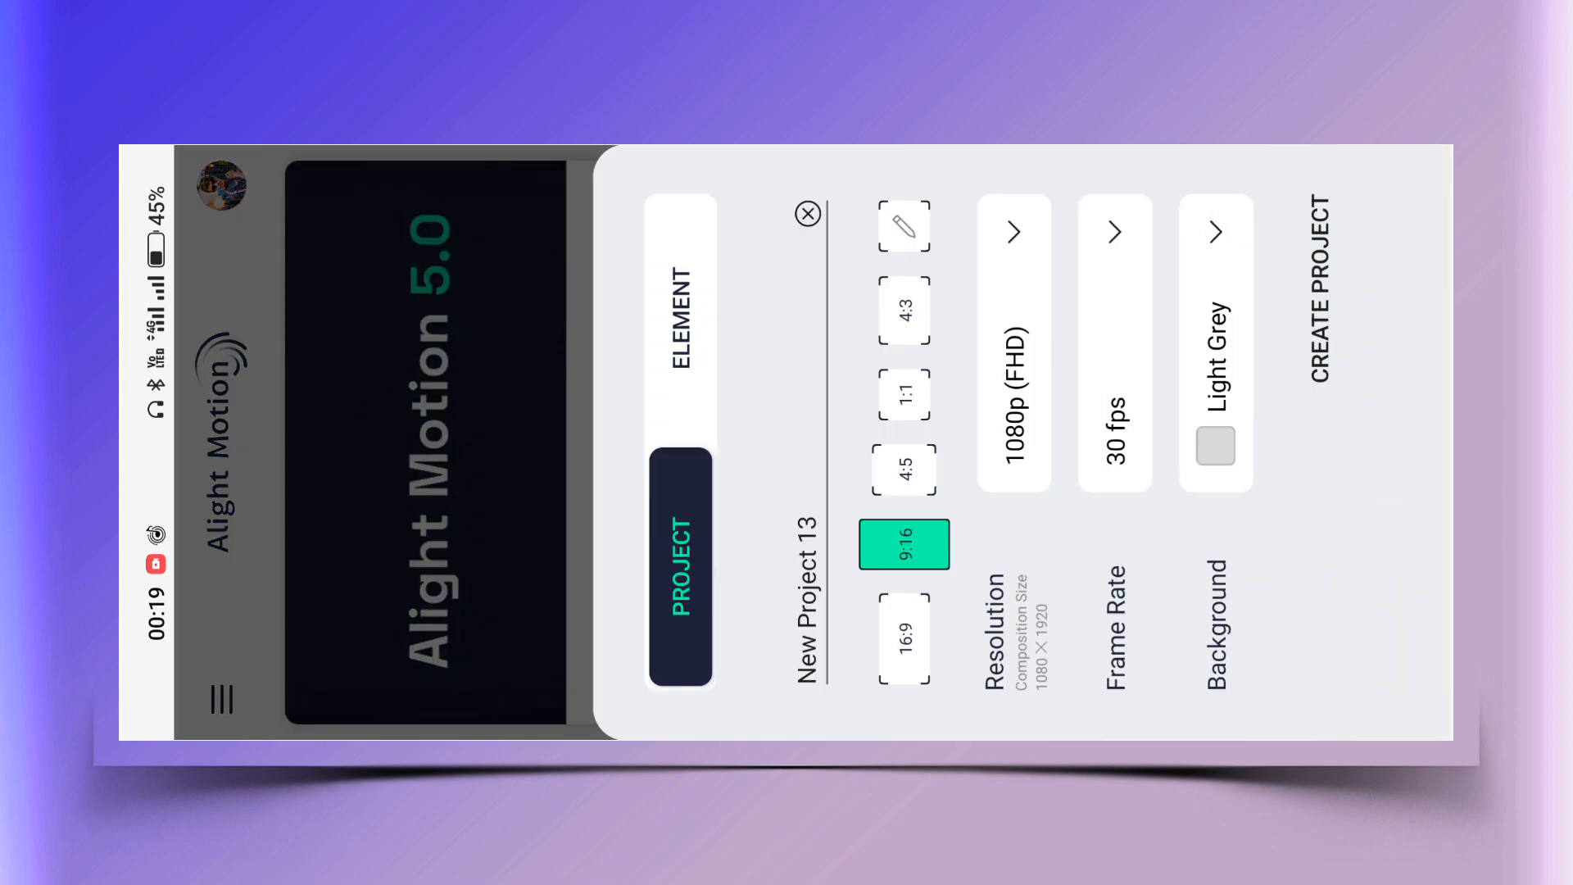
{"action": "left_click", "coordinate": [1319, 291]}
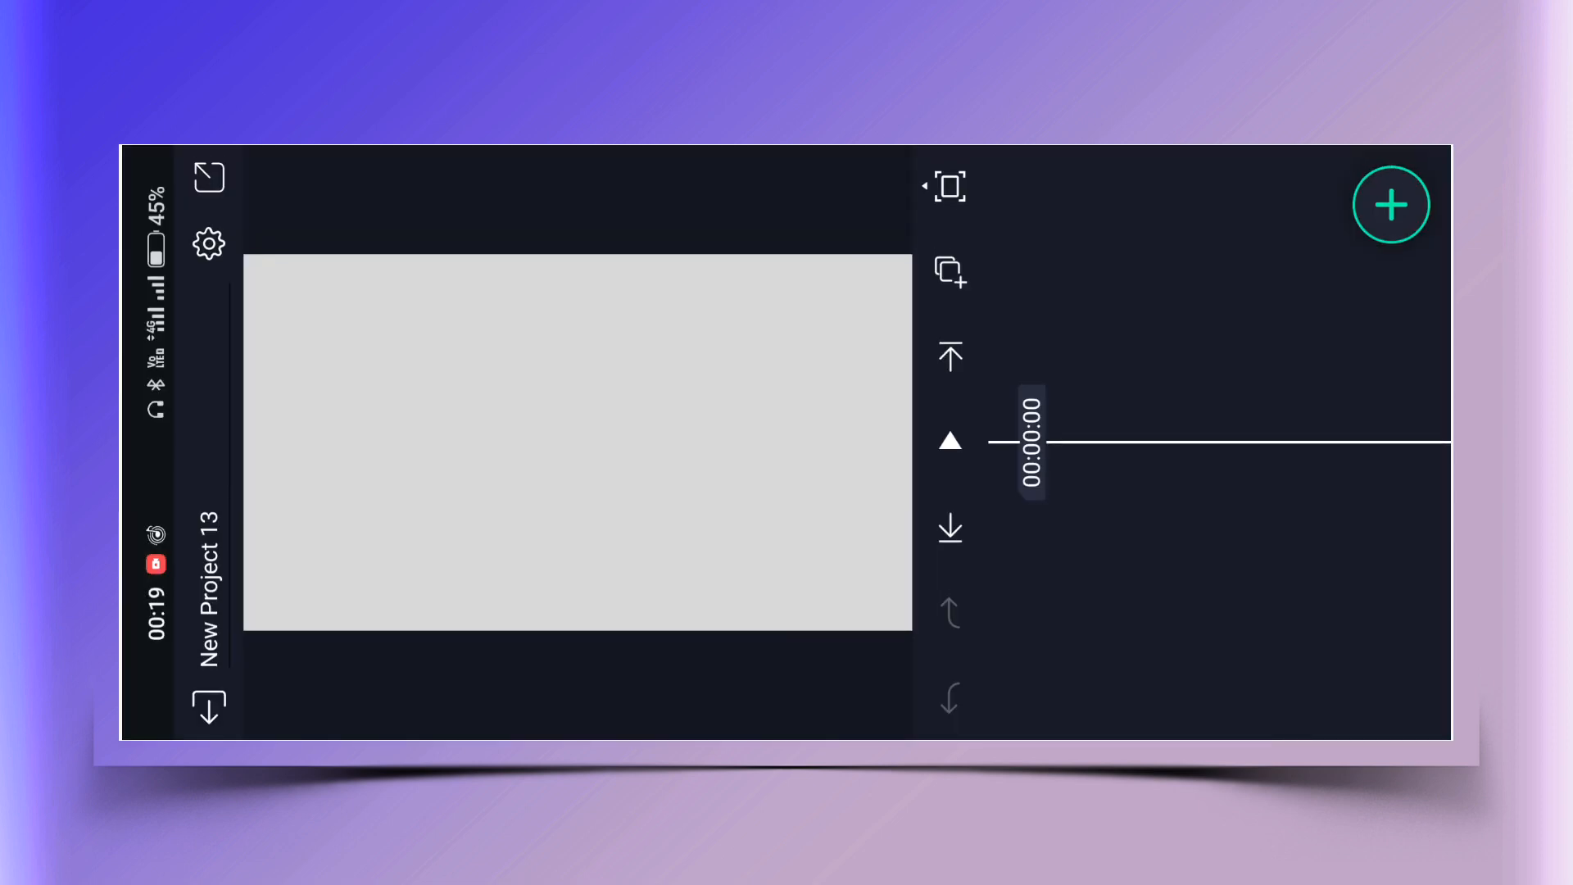
Add the broken-heart photo to the project and export the current frame as a PNG.
{"action": "left_click", "coordinate": [1391, 205]}
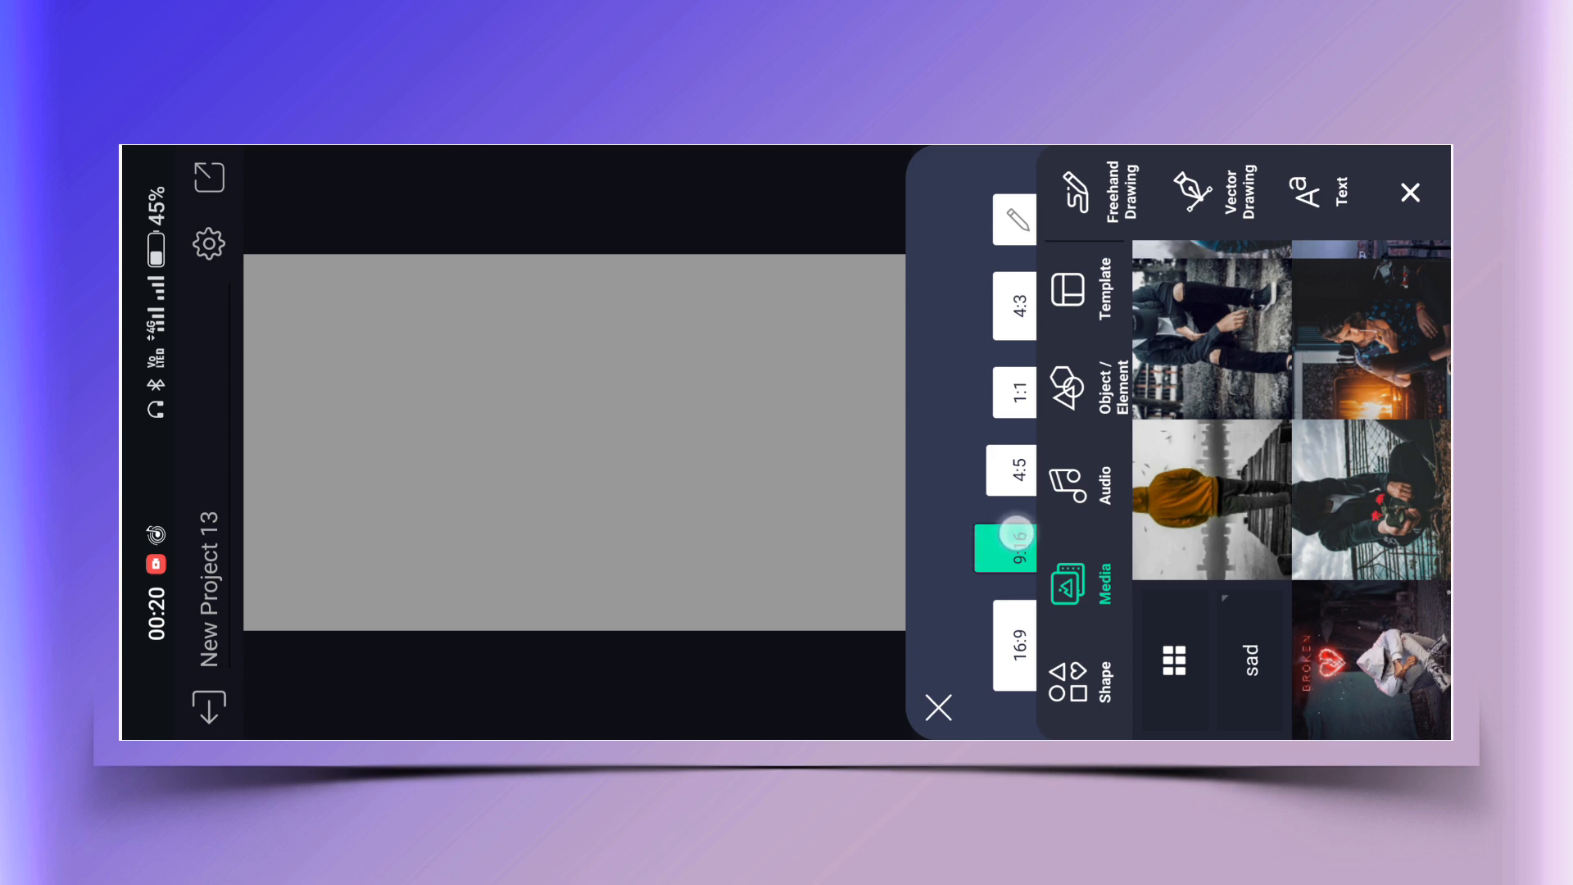
{"action": "left_click", "coordinate": [1014, 546]}
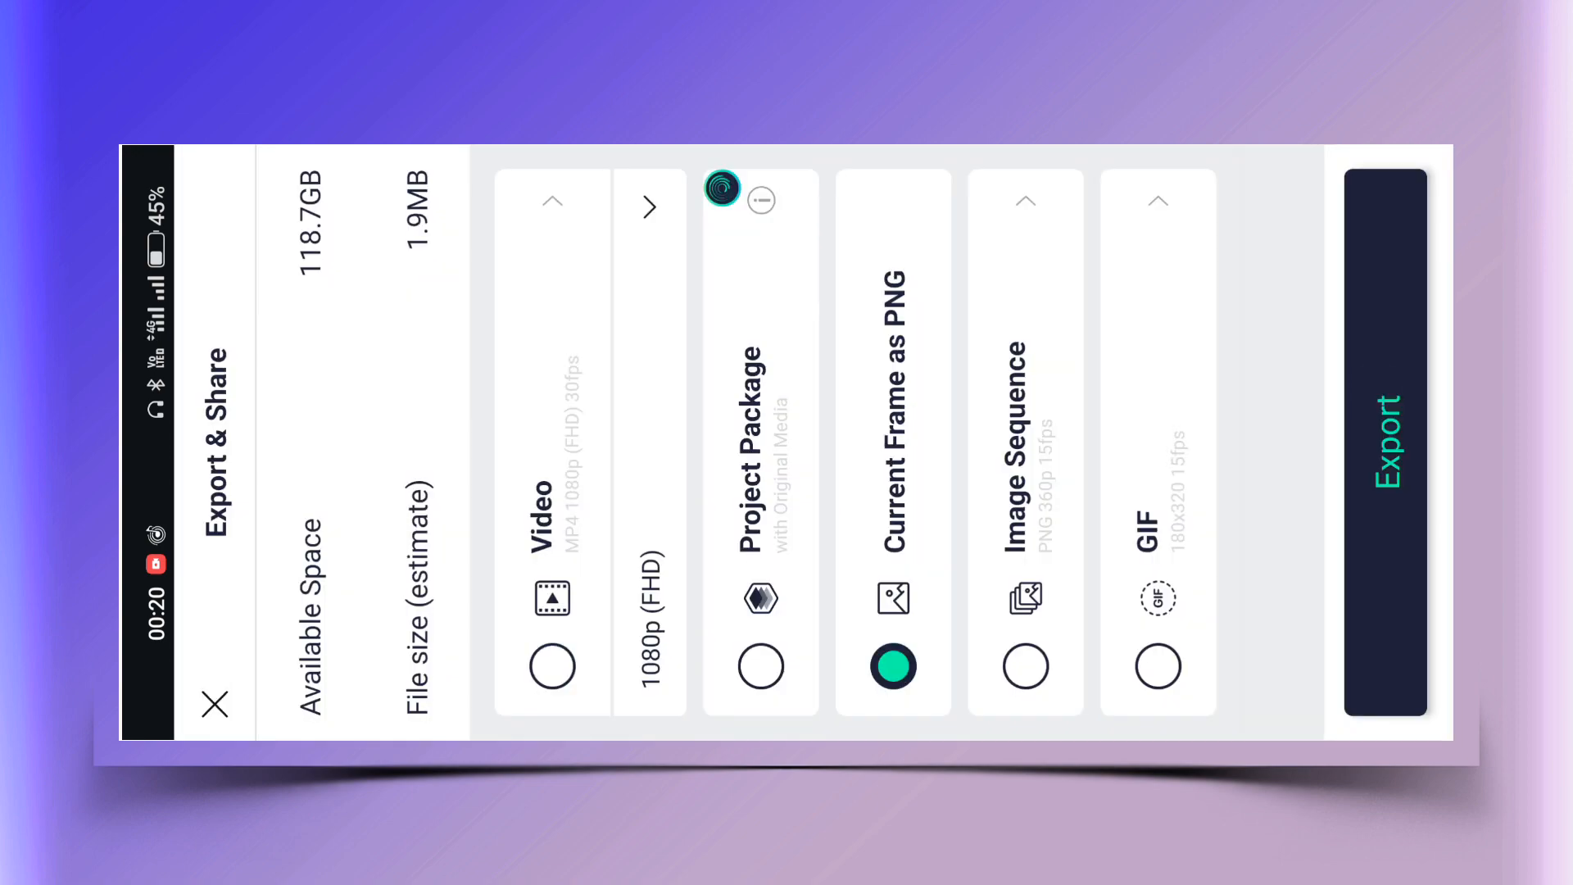
{"action": "left_click", "coordinate": [1385, 442]}
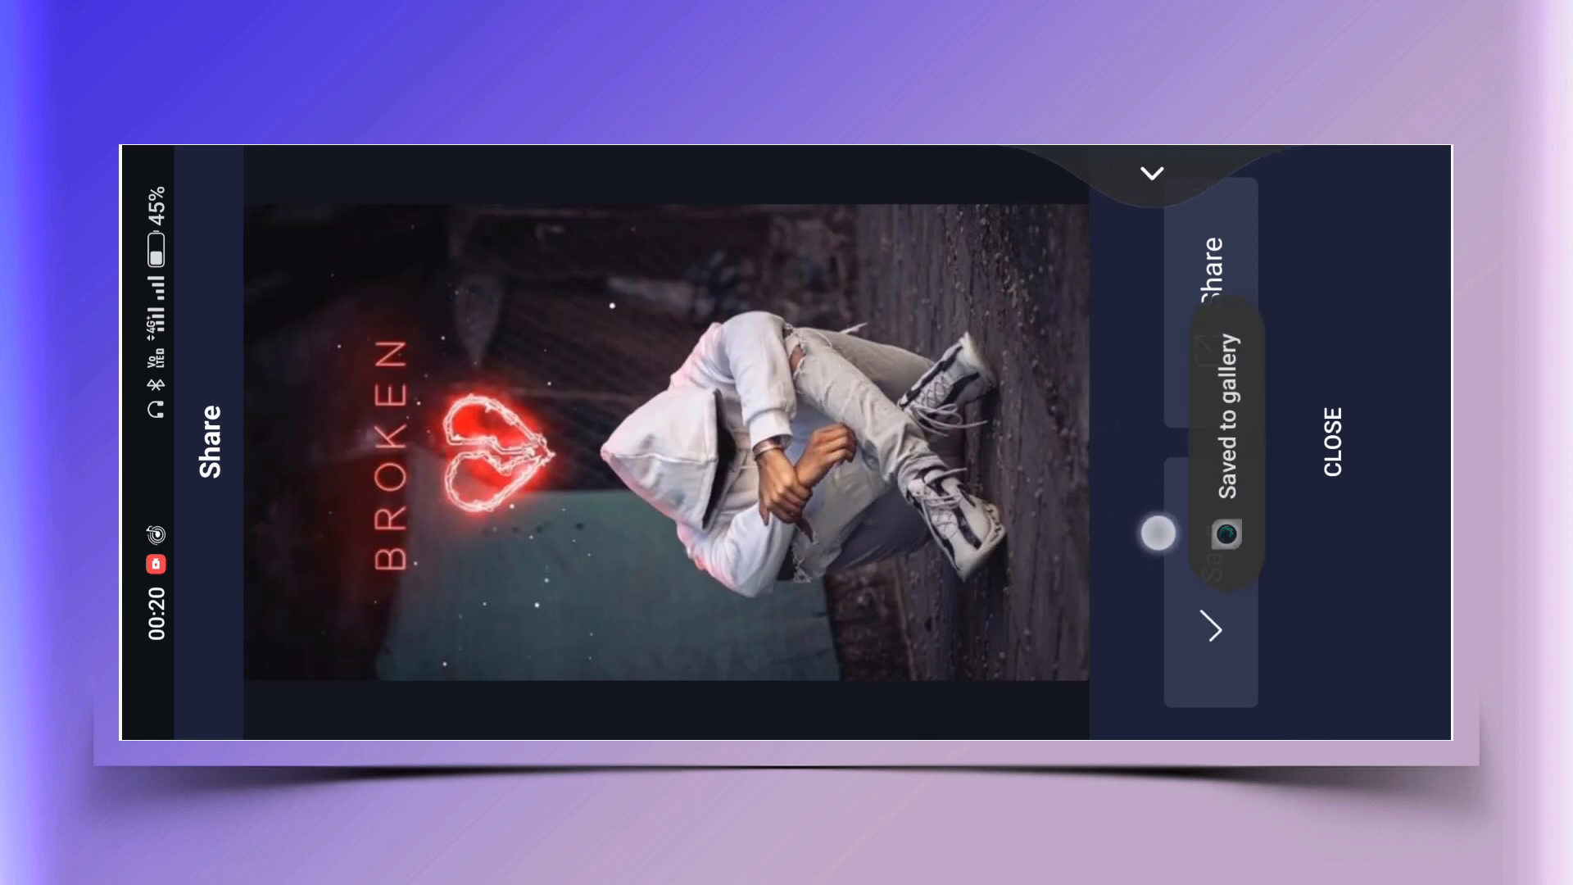
Add the orange-hooded figure on the pier photo and save the frame as a PNG.
{"action": "left_click", "coordinate": [1331, 438]}
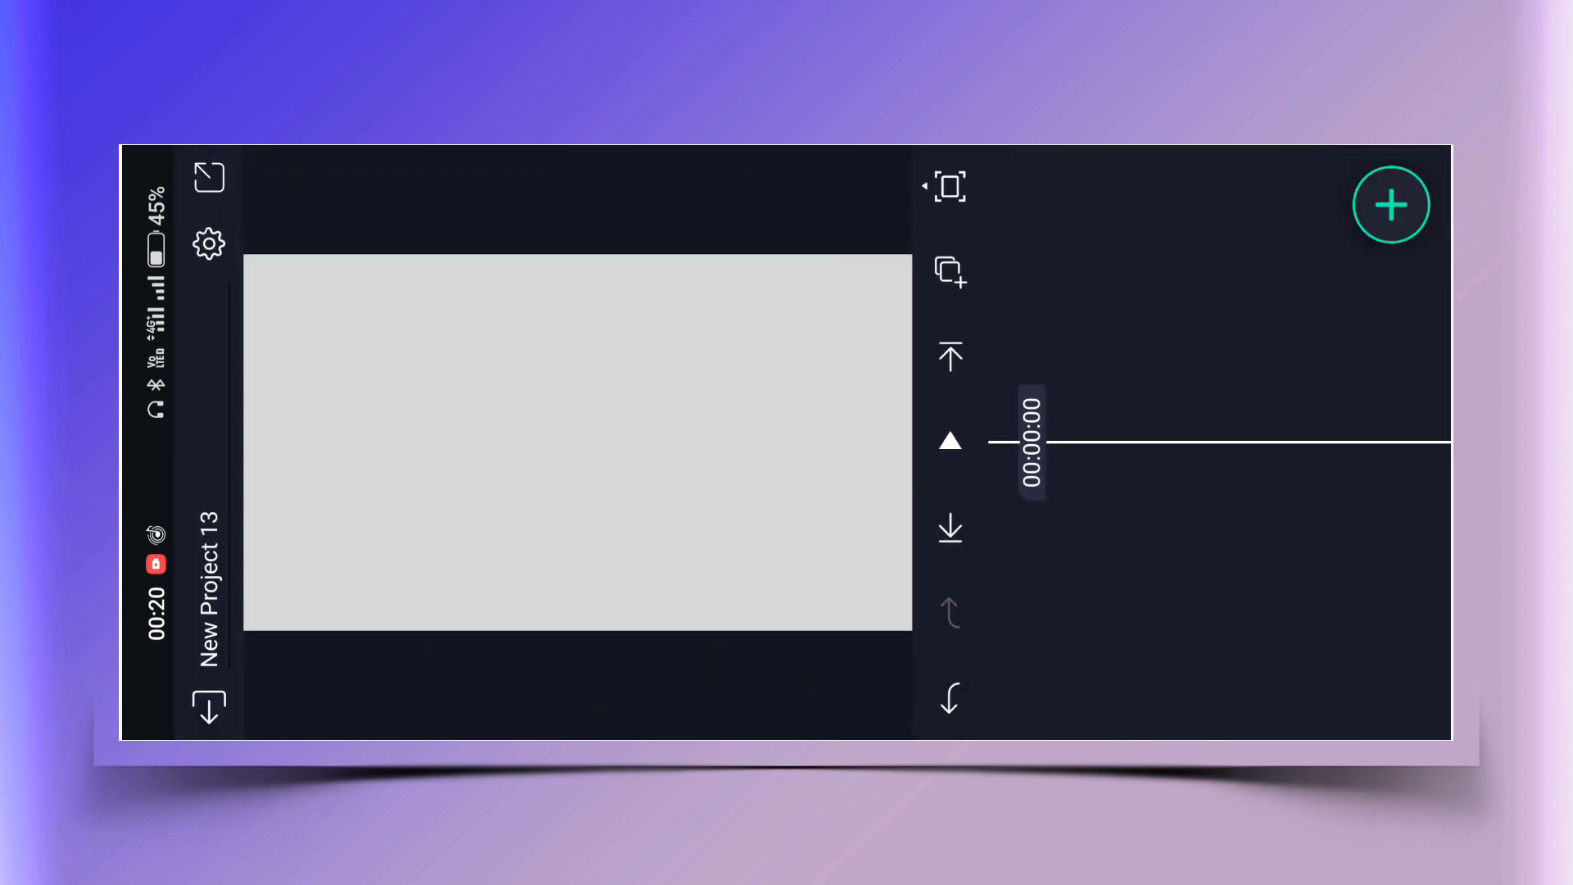
{"action": "left_click", "coordinate": [1391, 205]}
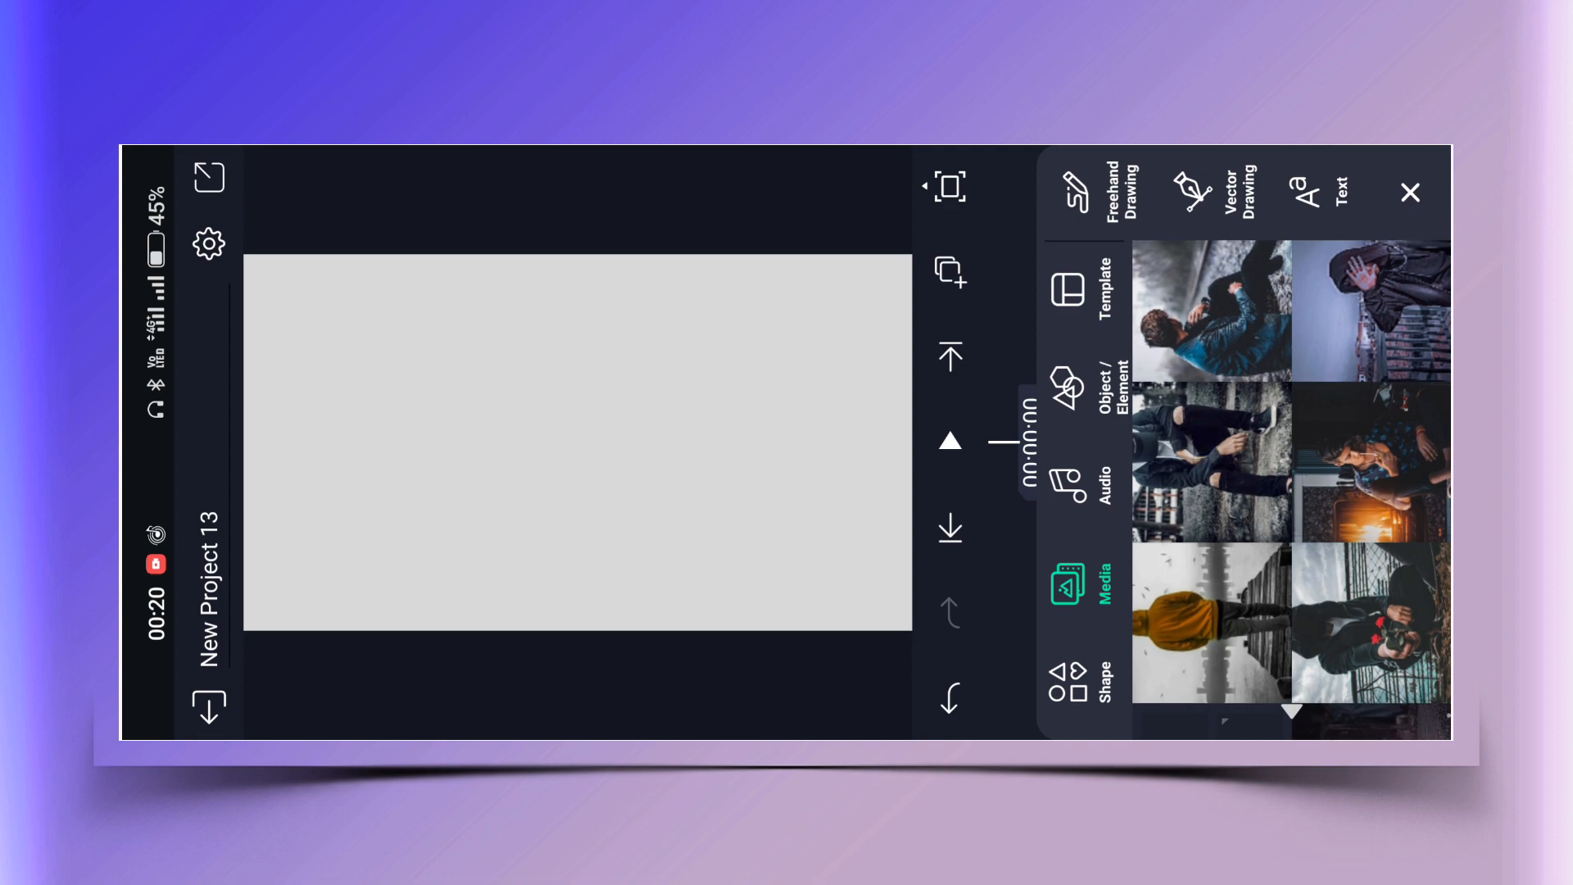
{"action": "left_click", "coordinate": [1209, 621]}
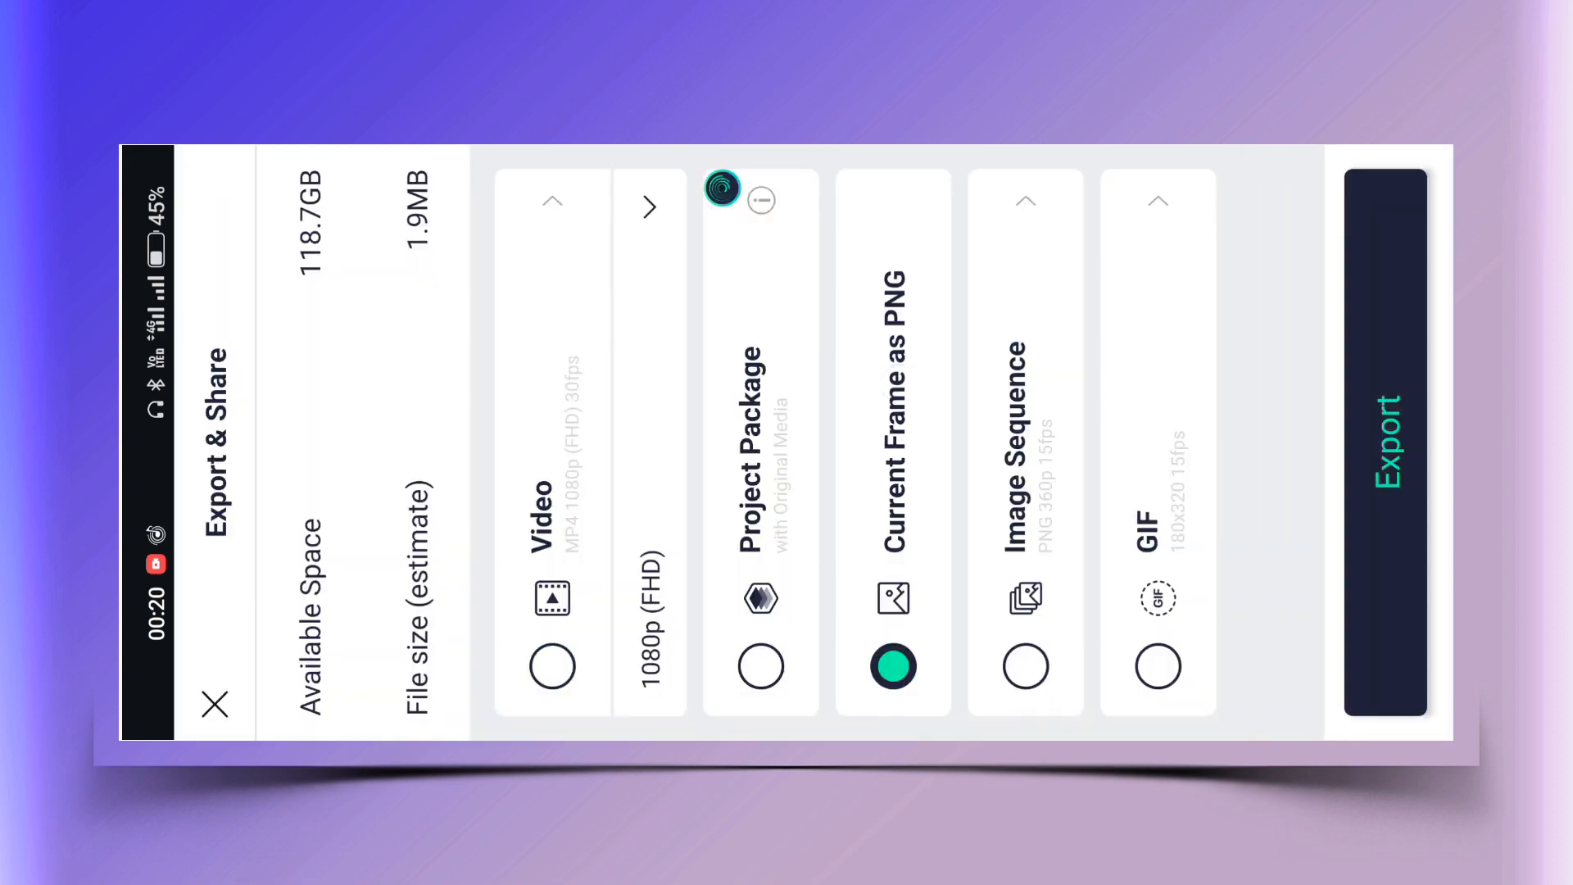
{"action": "left_click", "coordinate": [1384, 447]}
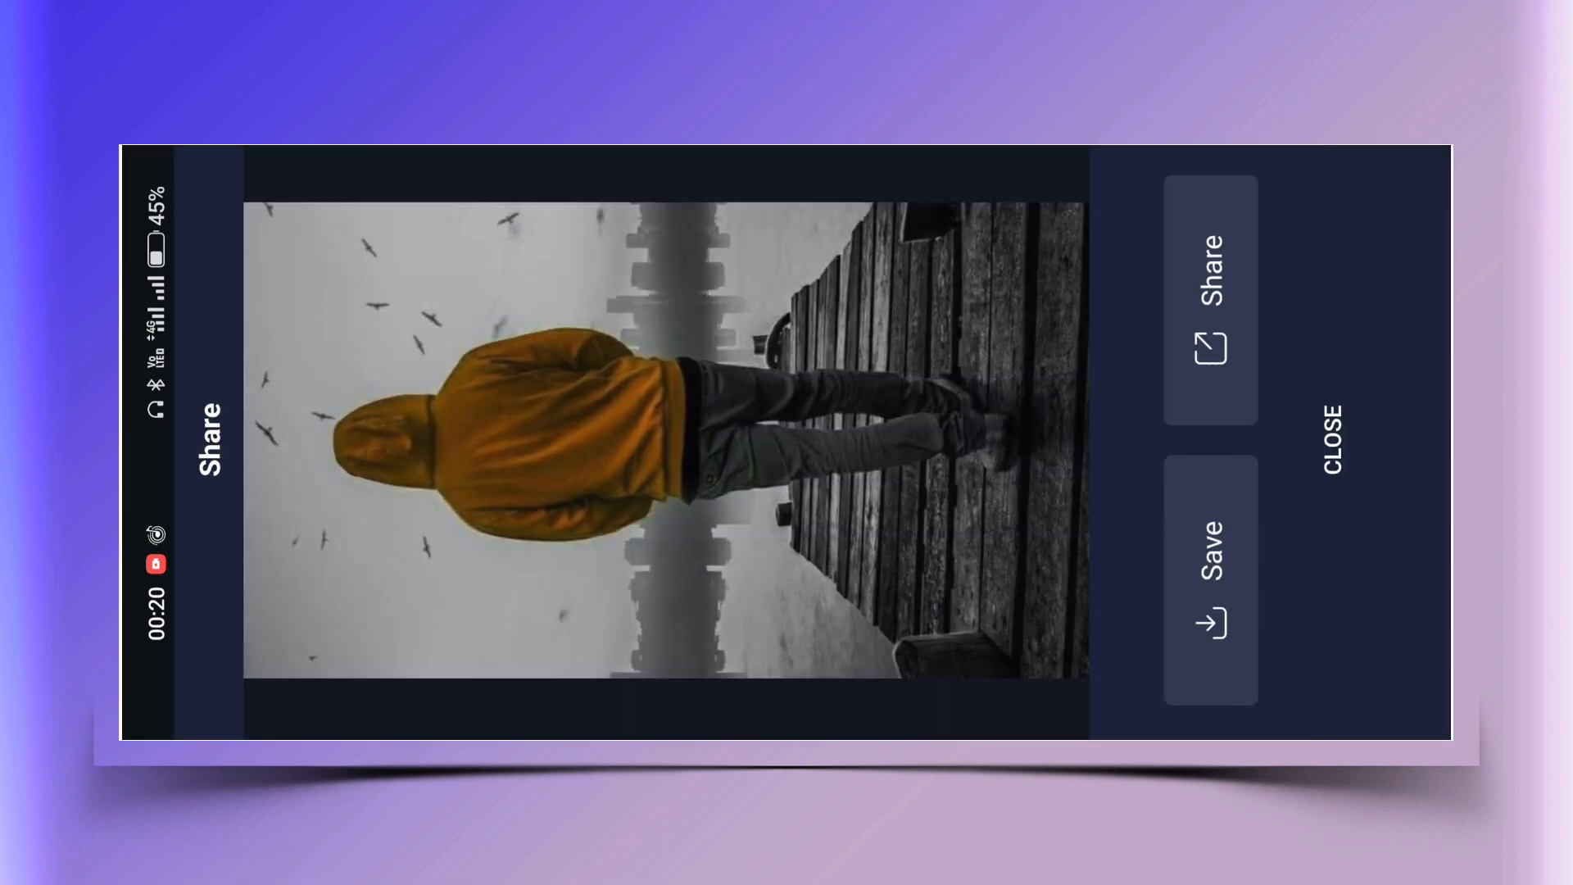
{"action": "left_click", "coordinate": [1209, 558]}
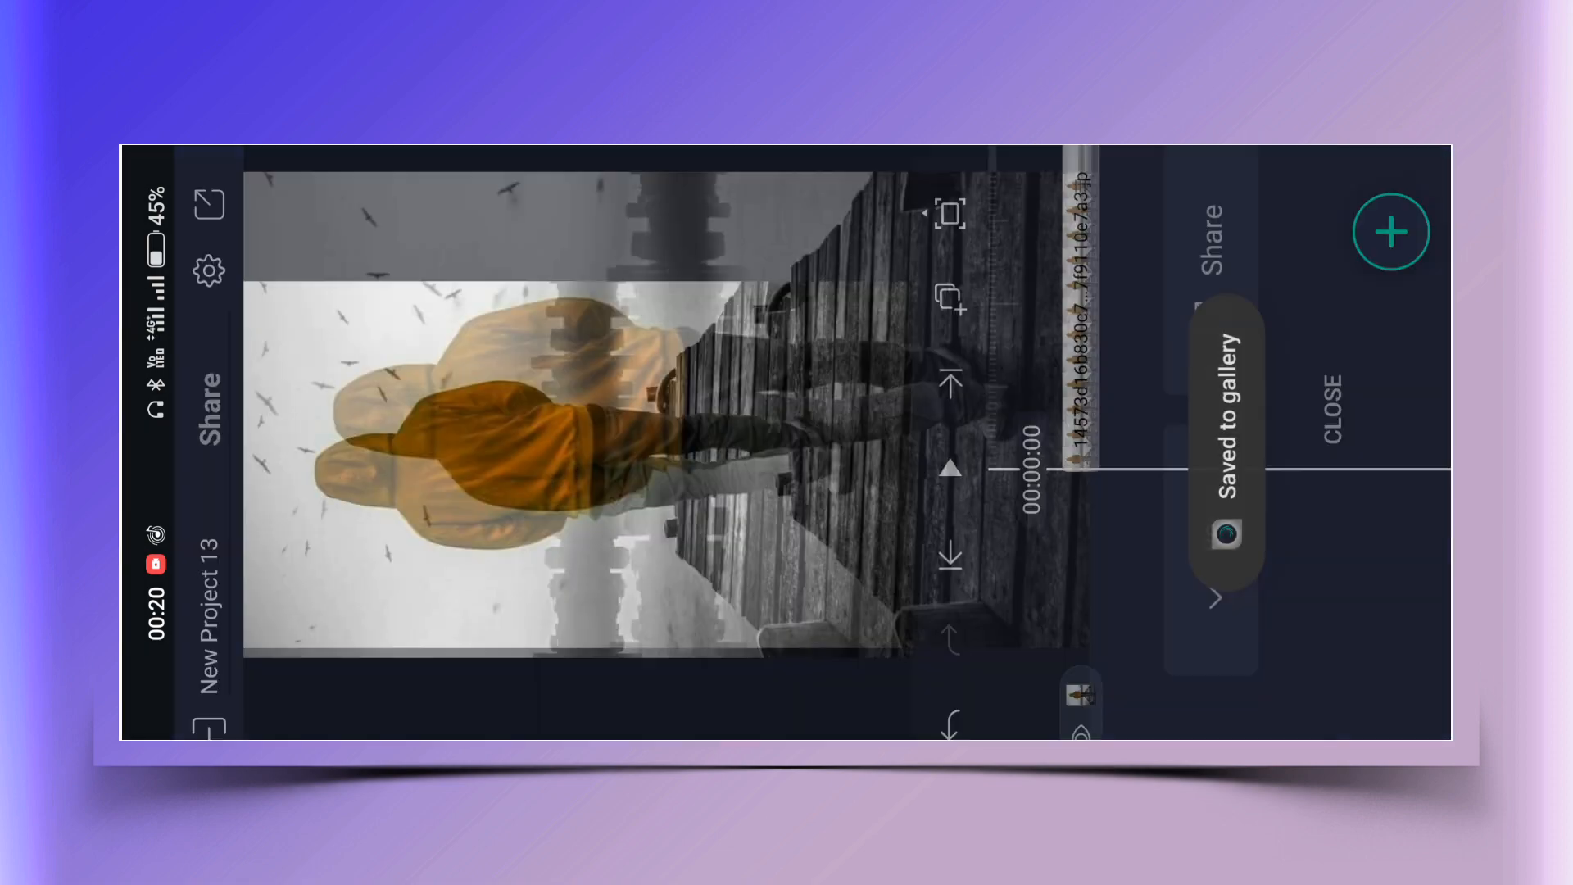
Export the red-flowers photo frame as a PNG and leave the share screen.
{"action": "left_click", "coordinate": [1393, 231]}
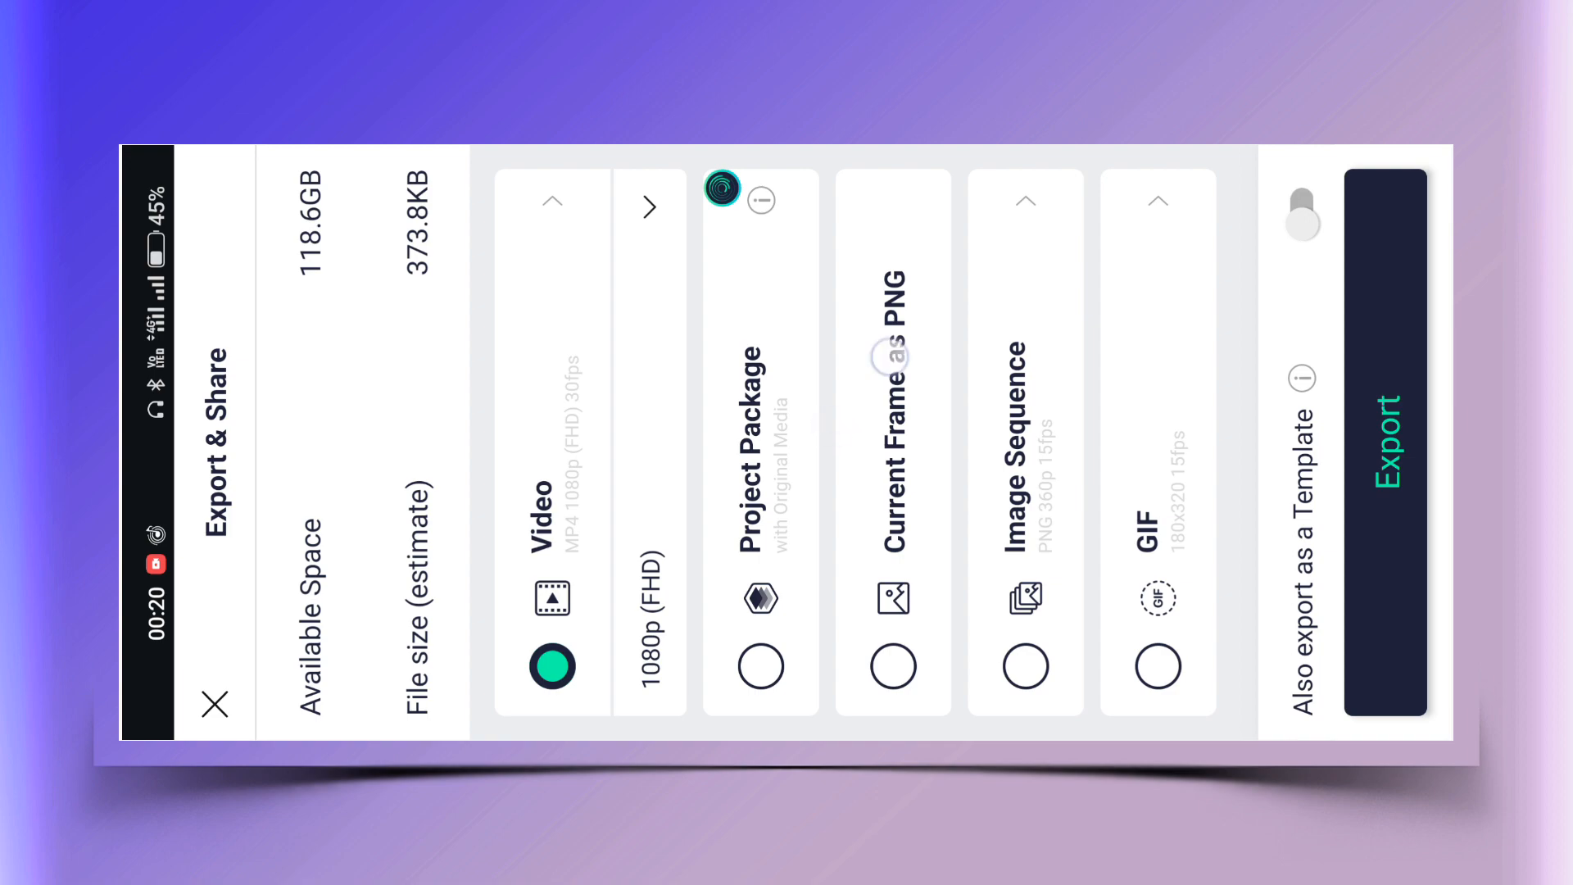
{"action": "left_click", "coordinate": [1384, 448]}
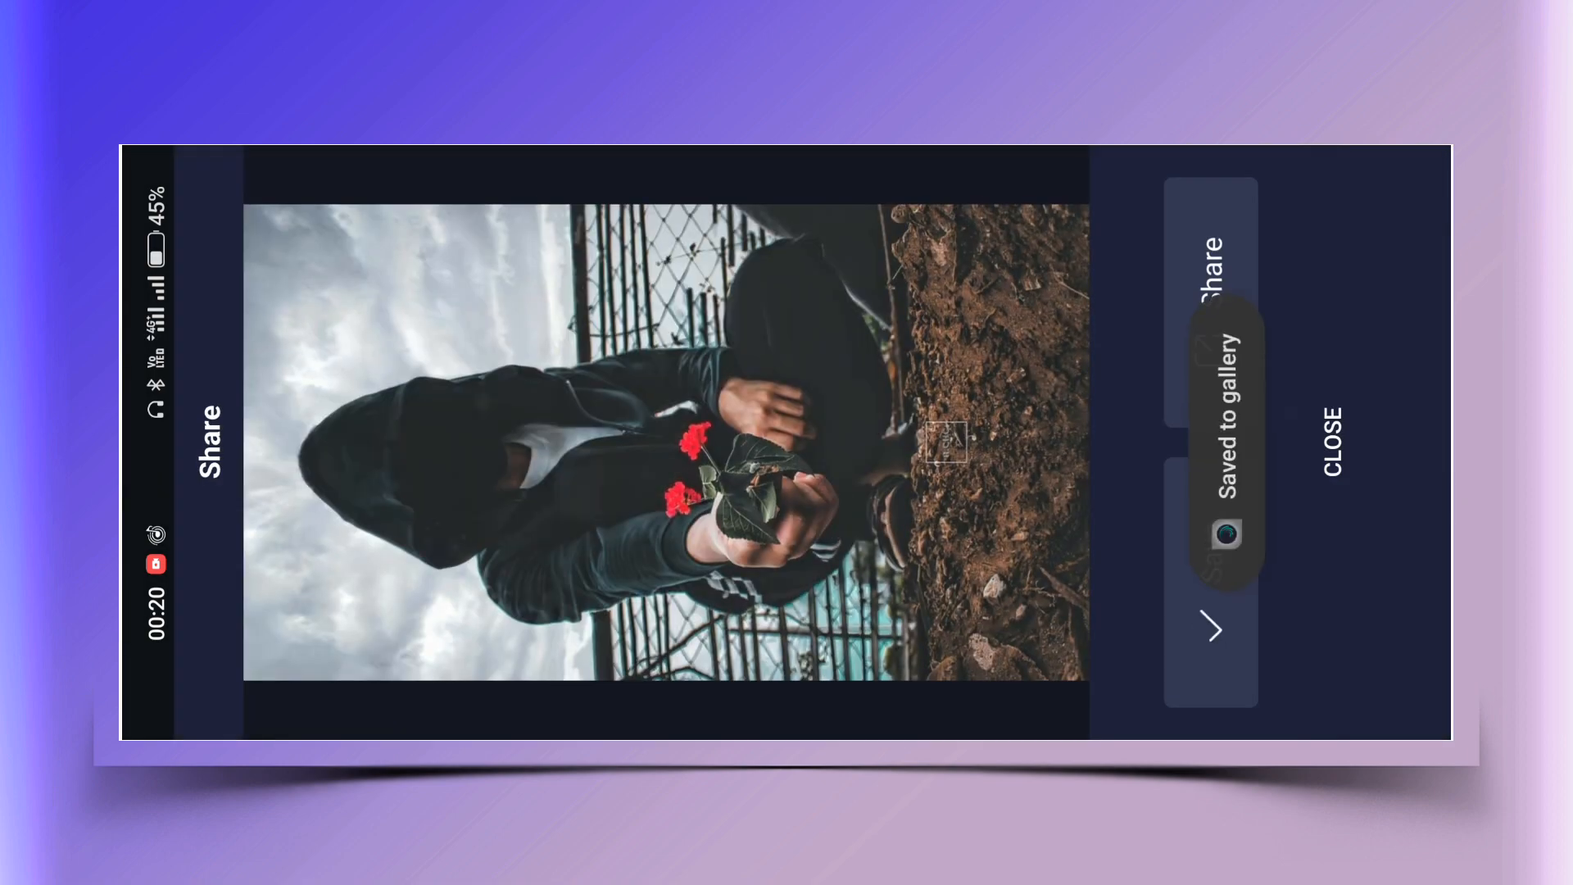
{"action": "left_click", "coordinate": [1332, 437]}
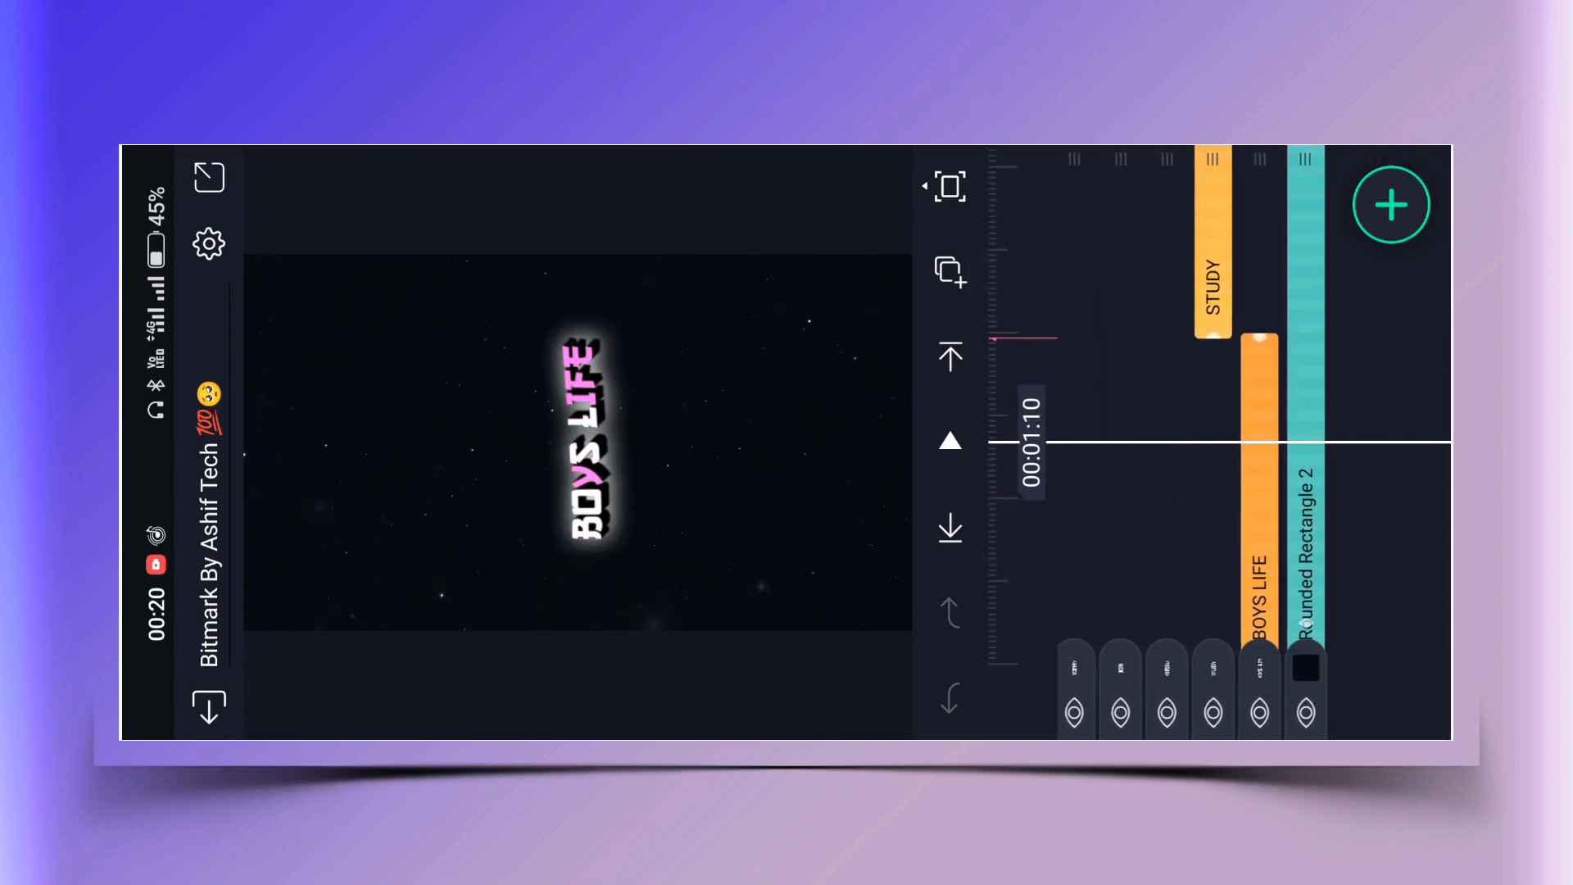
{"action": "double_click", "coordinate": [572, 441]}
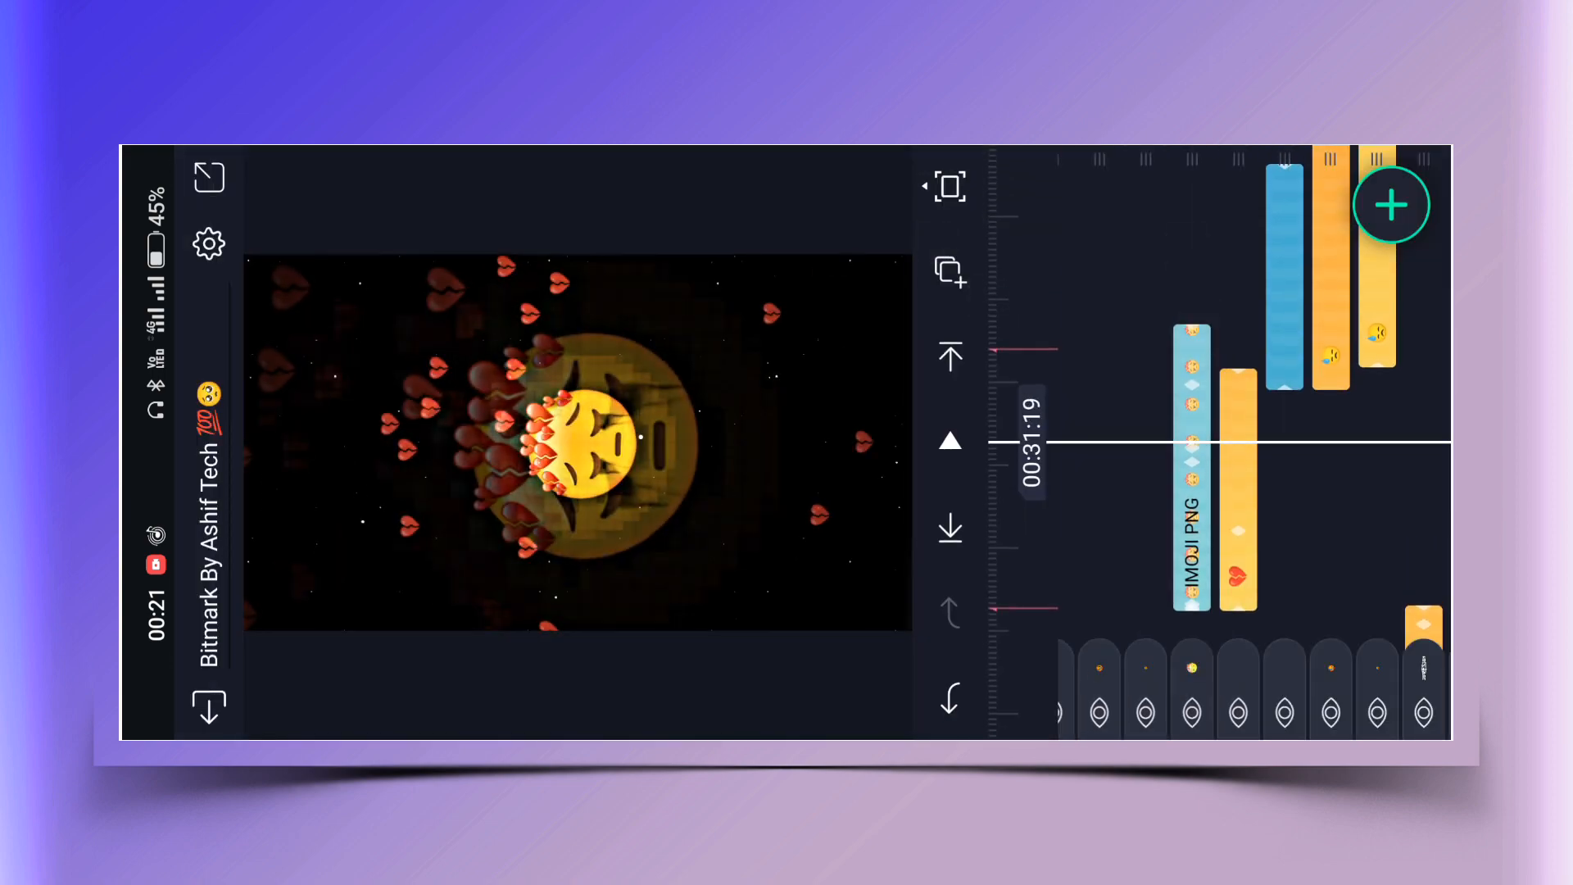
Select the YOUR PHOTO 1 layer to reveal its missing-media notice.
{"action": "left_click", "coordinate": [1158, 331]}
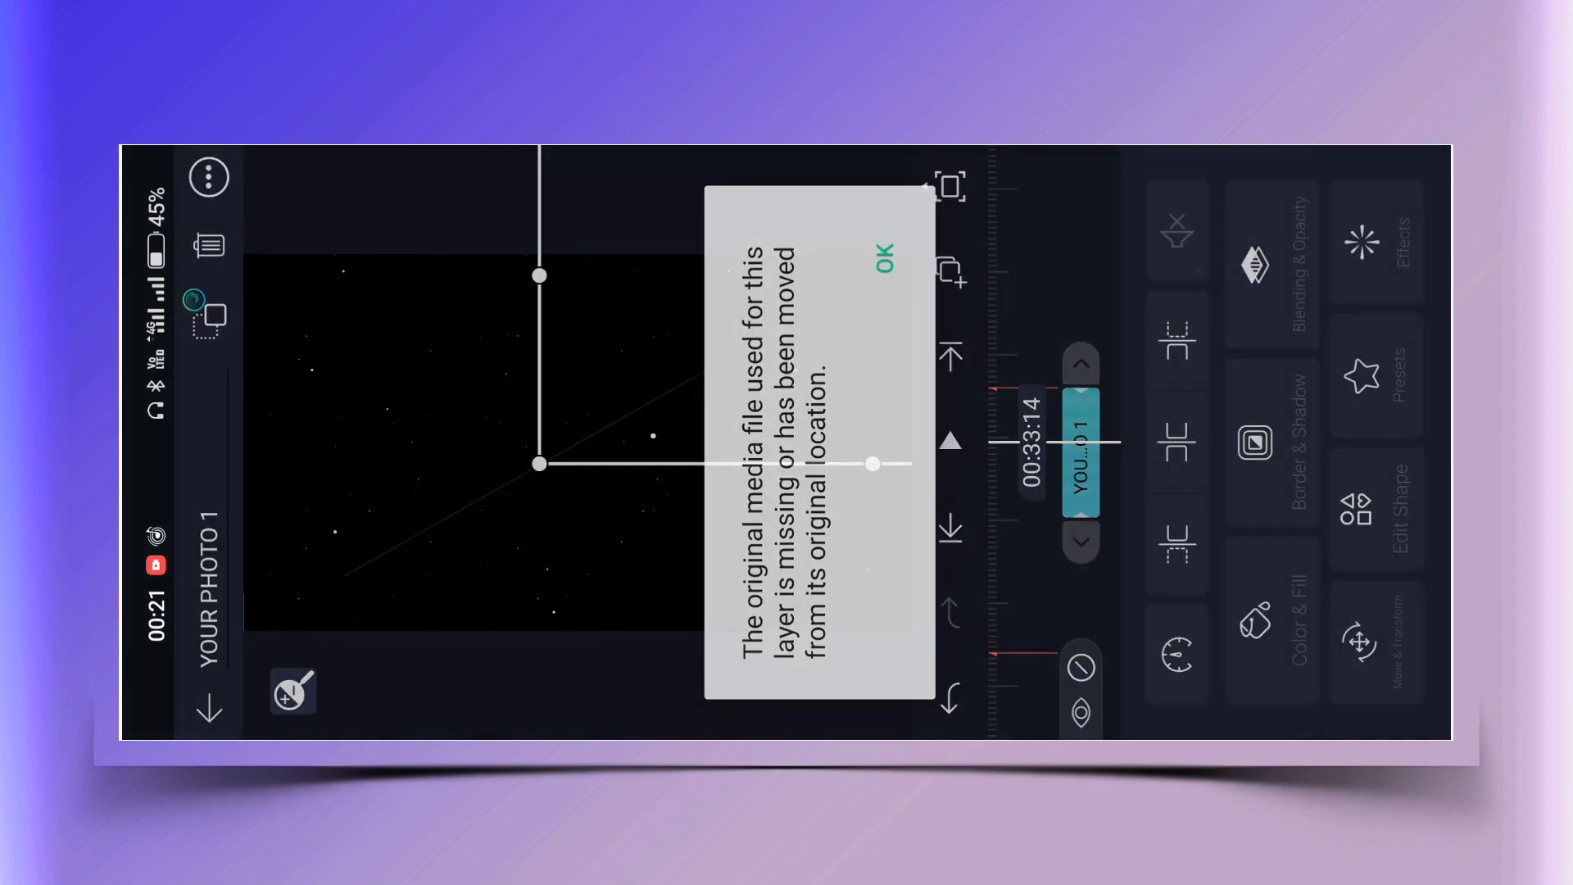
Dismiss the missing-media warning and open YOUR PHOTO 2's Color & Fill options.
{"action": "left_click", "coordinate": [883, 253]}
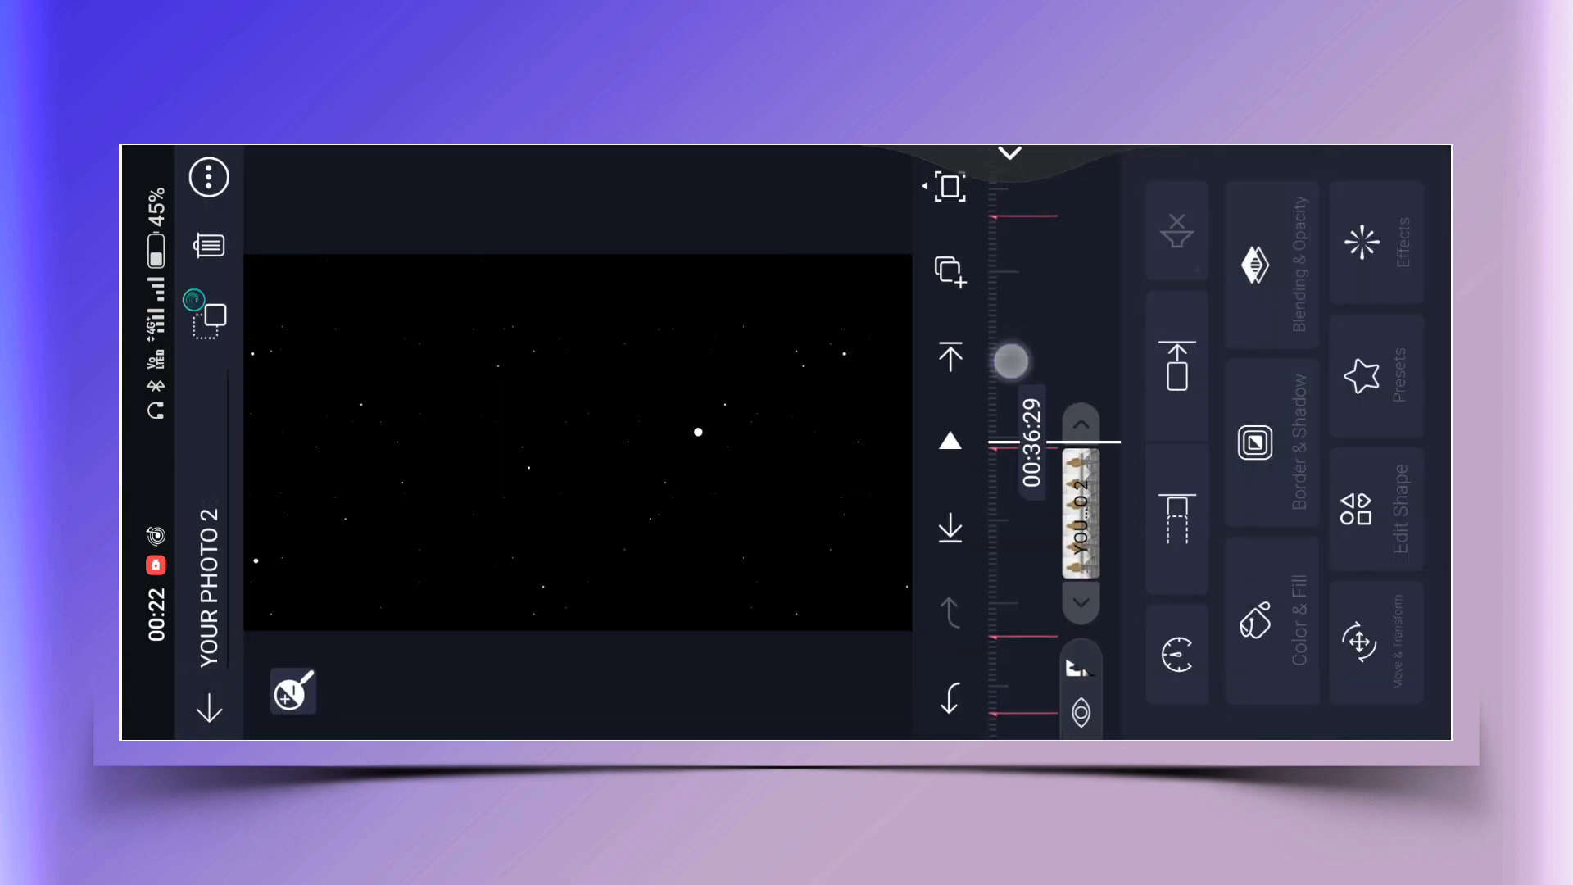
{"action": "left_click", "coordinate": [1271, 639]}
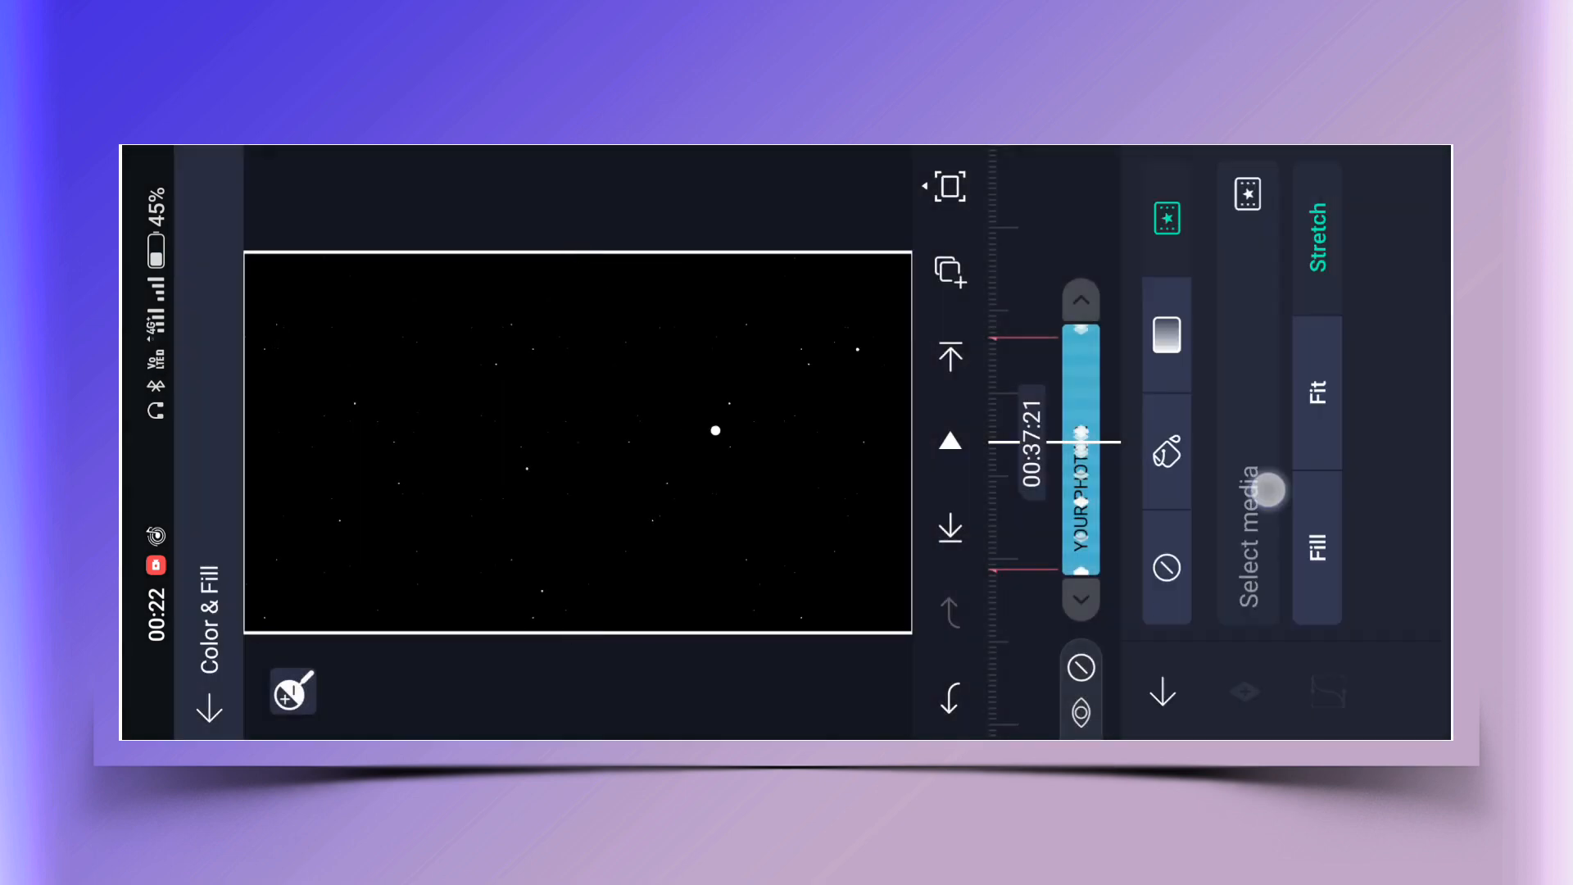